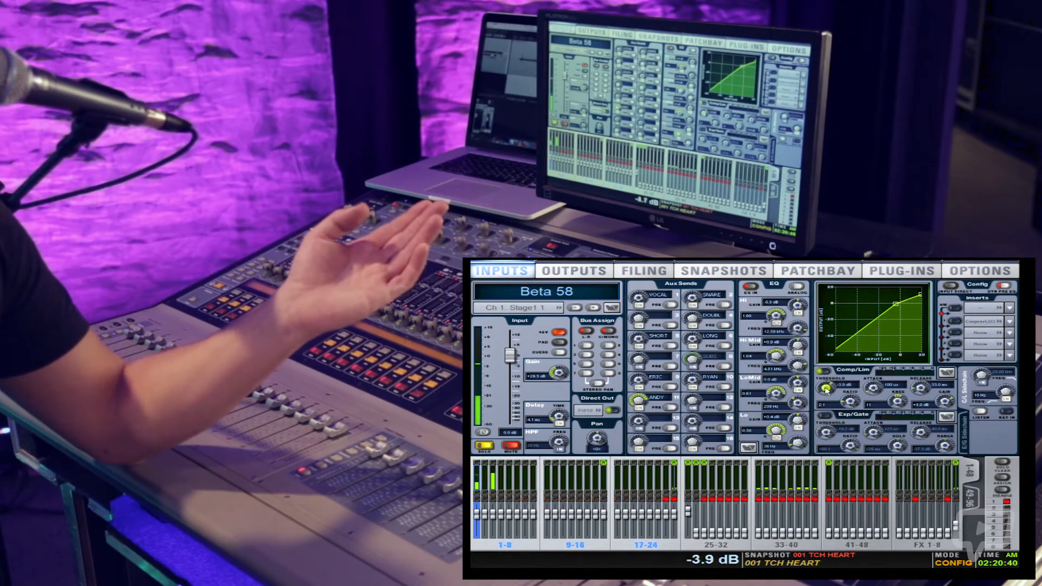
# Step: Toggle the Compressor/Limiter's IN button off and back on to compare it in and out of circuit
pyautogui.moveTo(827, 388); pyautogui.dragTo(827, 395)
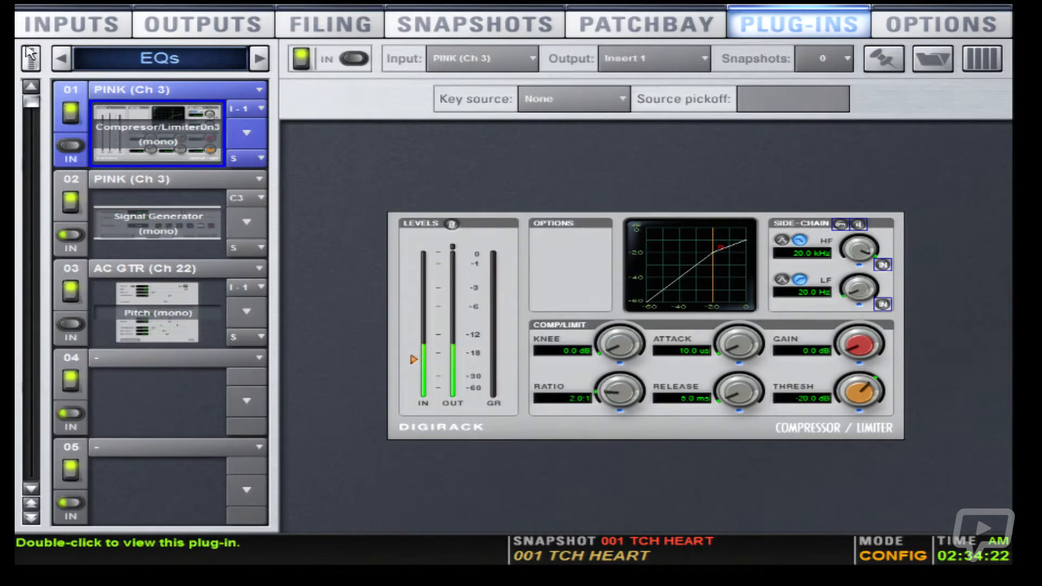
pyautogui.moveTo(87, 171)
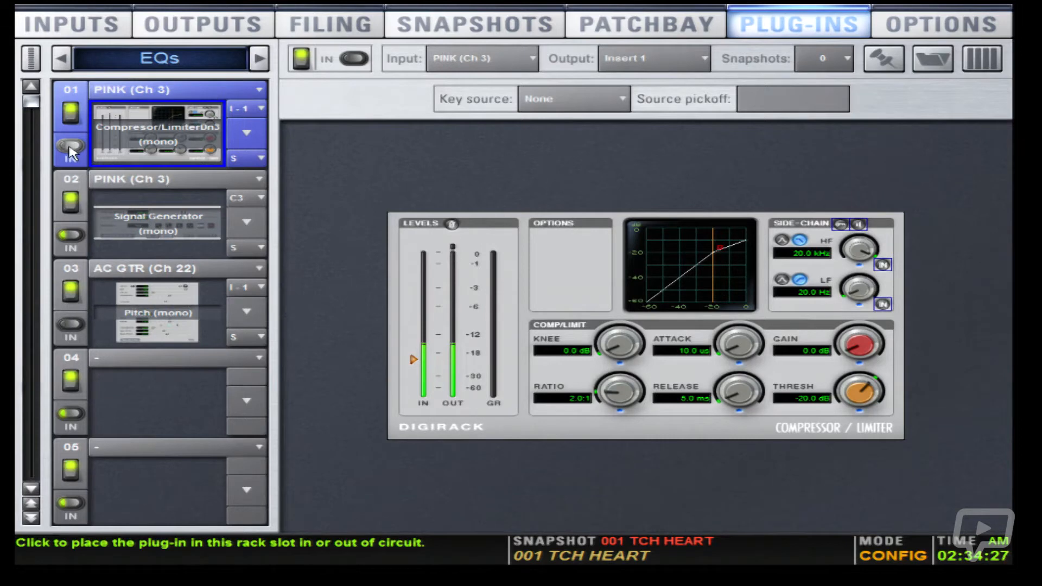
pyautogui.click(69, 146)
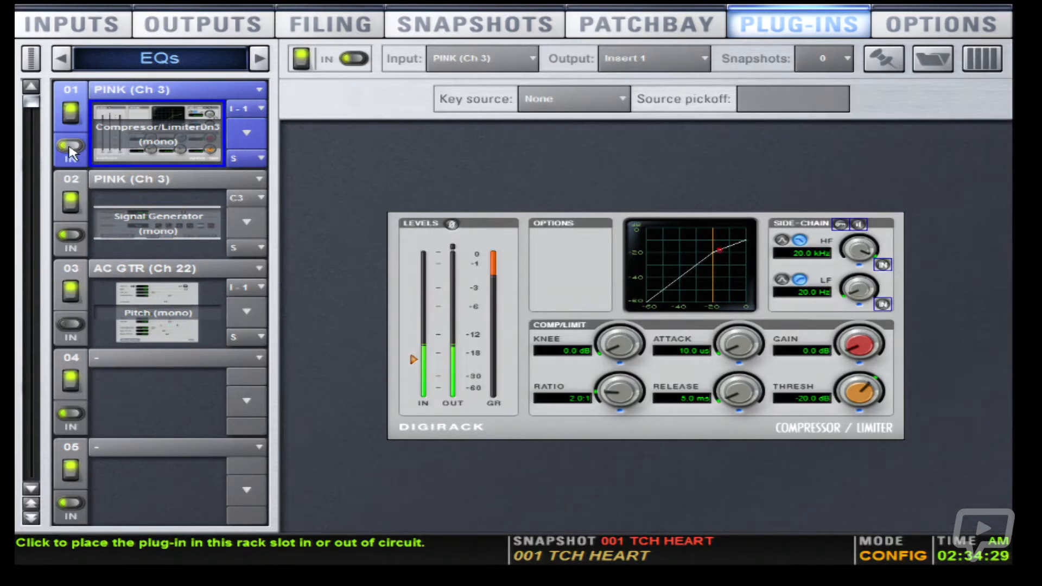
pyautogui.click(69, 147)
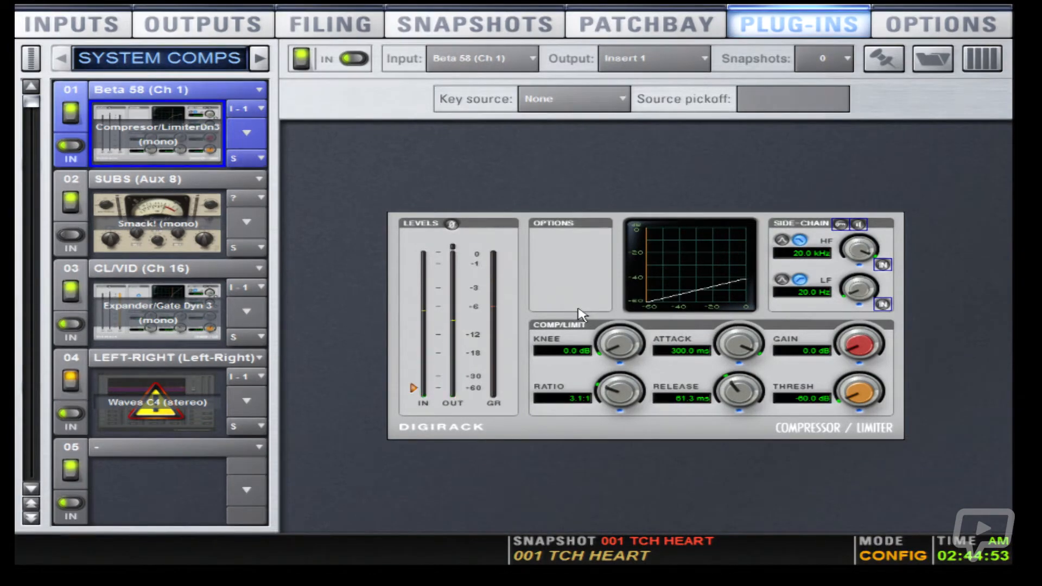
# Step: Adjust a knob on the Beta 58 Compressor/Limiter toward a 10 µs attack and 5 ms release
pyautogui.moveTo(739, 342); pyautogui.dragTo(739, 372)
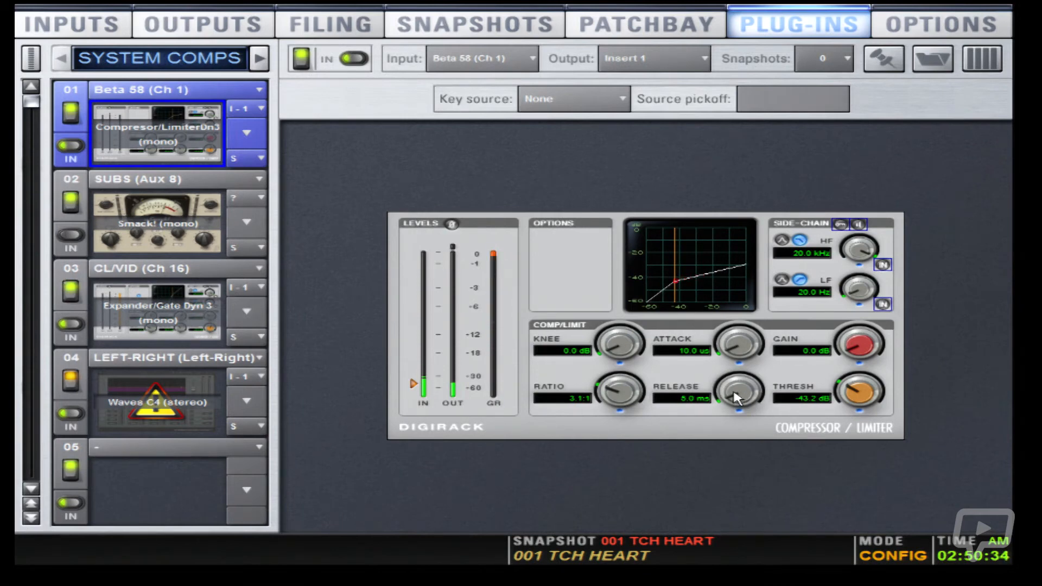
# Step: Lengthen the Beta 58 compressor's release time toward 20.3 ms
pyautogui.moveTo(737, 395); pyautogui.dragTo(720, 336)
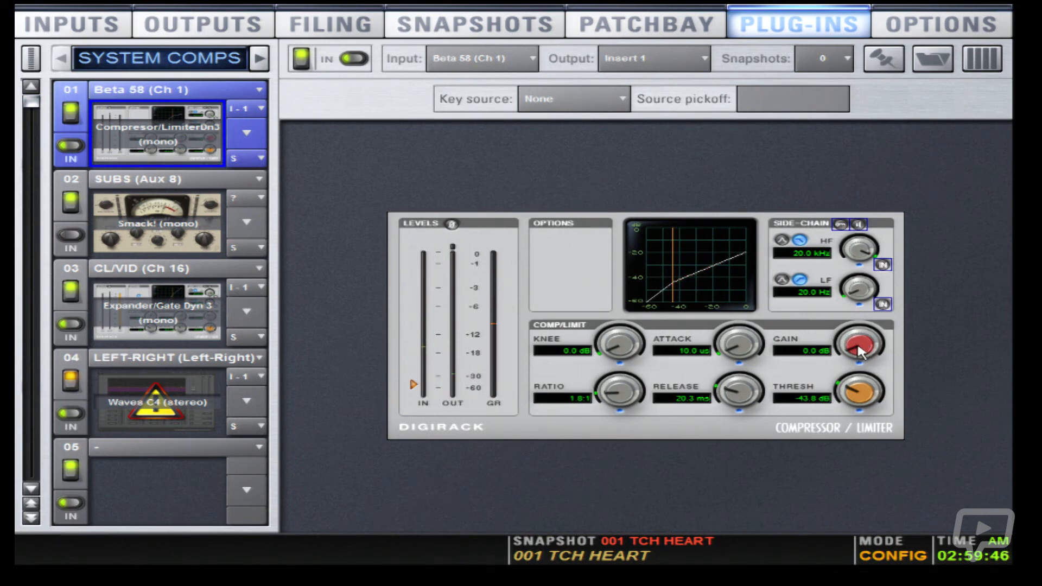
# Step: Raise the Beta 58 compressor's makeup gain to 8.2 dB so output matches input
pyautogui.moveTo(859, 348); pyautogui.dragTo(840, 317)
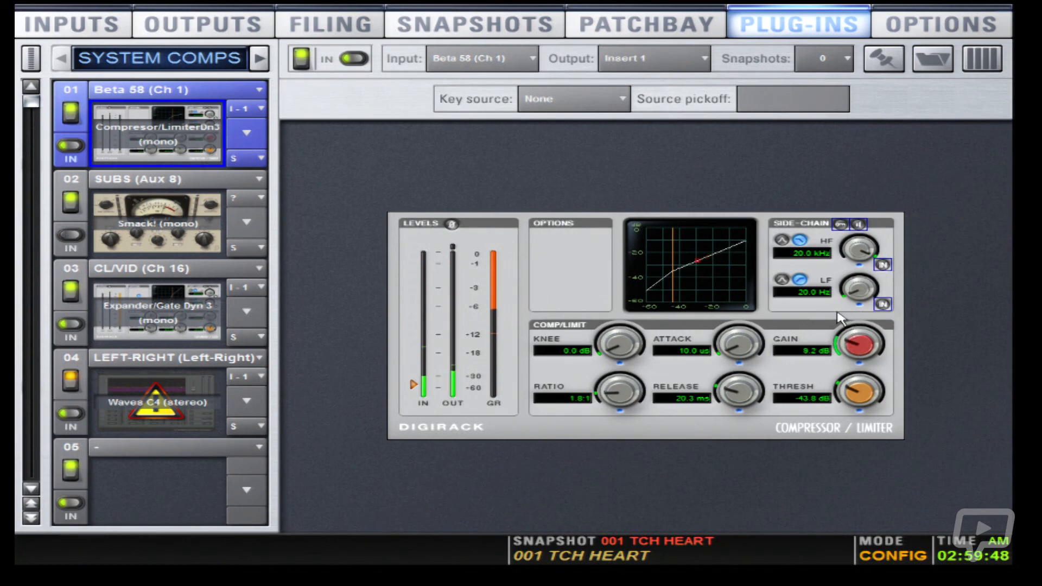